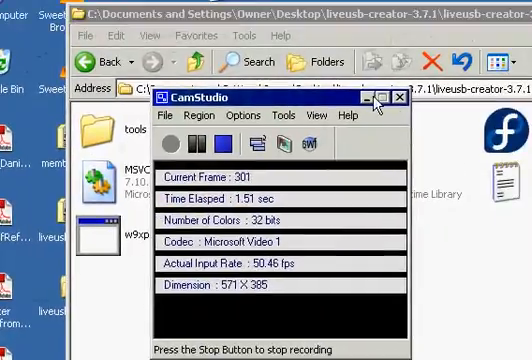
# Minimize the CamStudio recorder window to reveal Fedora LiveUSB Creator.
pyautogui.click(400, 96)
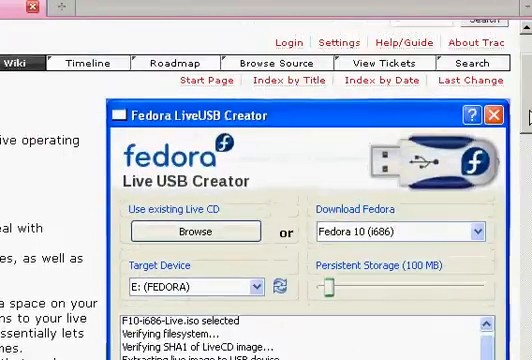
pyautogui.moveTo(209, 186)
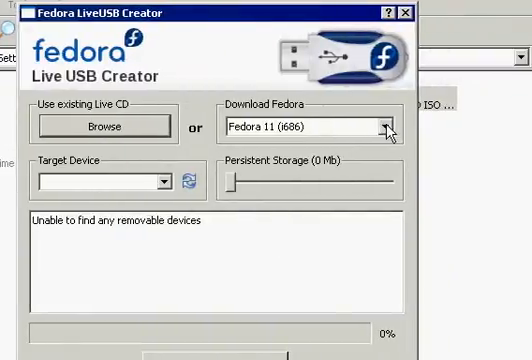
# Browse the Download Fedora release list while the USB disk on E: gets detected.
pyautogui.click(385, 126)
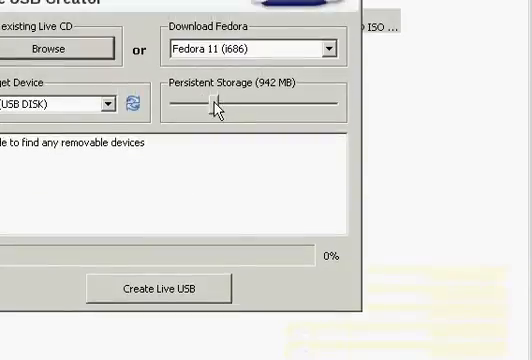
# Raise persistent storage to about 1032 MB with the slider.
pyautogui.moveTo(211, 103); pyautogui.dragTo(221, 103)
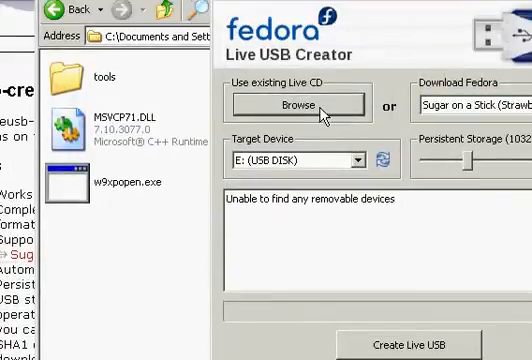
# Select soas-strawberry.iso from My Documents > Downloads > Content as the source image.
pyautogui.click(296, 104)
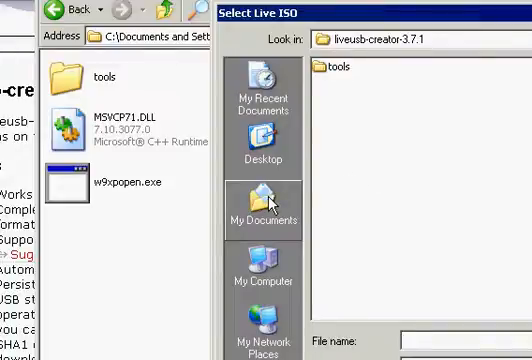
pyautogui.click(266, 214)
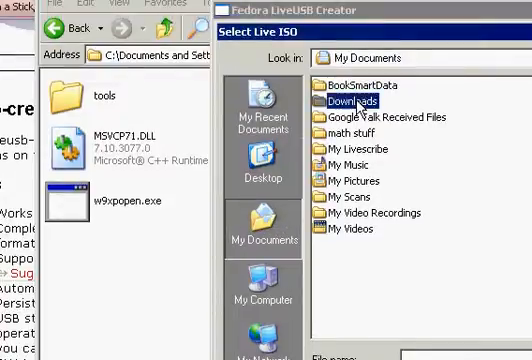
pyautogui.doubleClick(350, 100)
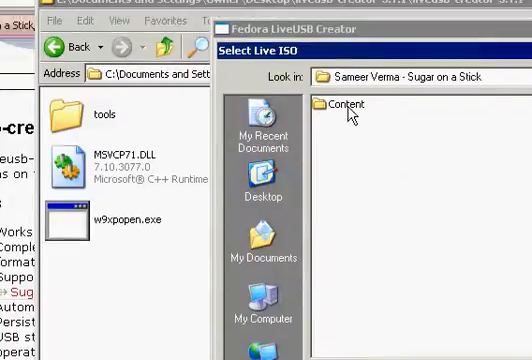
pyautogui.doubleClick(343, 105)
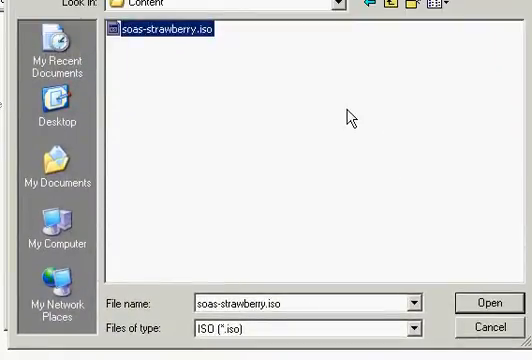
pyautogui.click(484, 301)
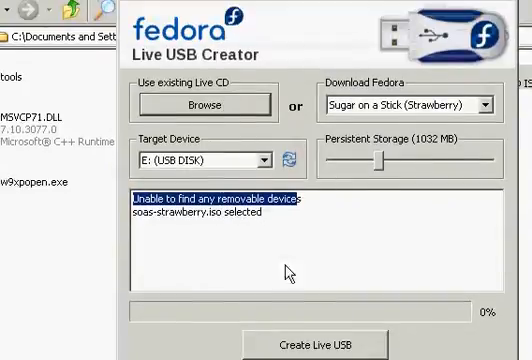
# Start Create Live USB, writing the Strawberry image to the USB disk.
pyautogui.click(315, 343)
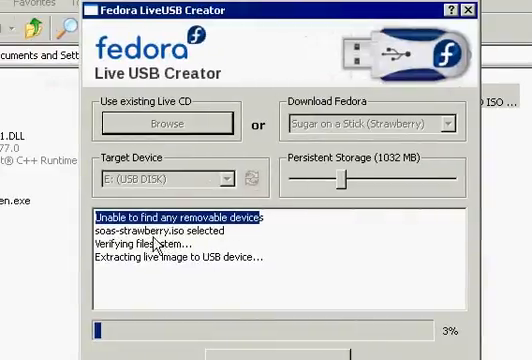
pyautogui.moveTo(265, 258)
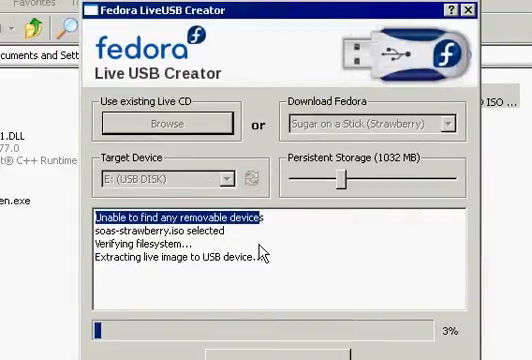